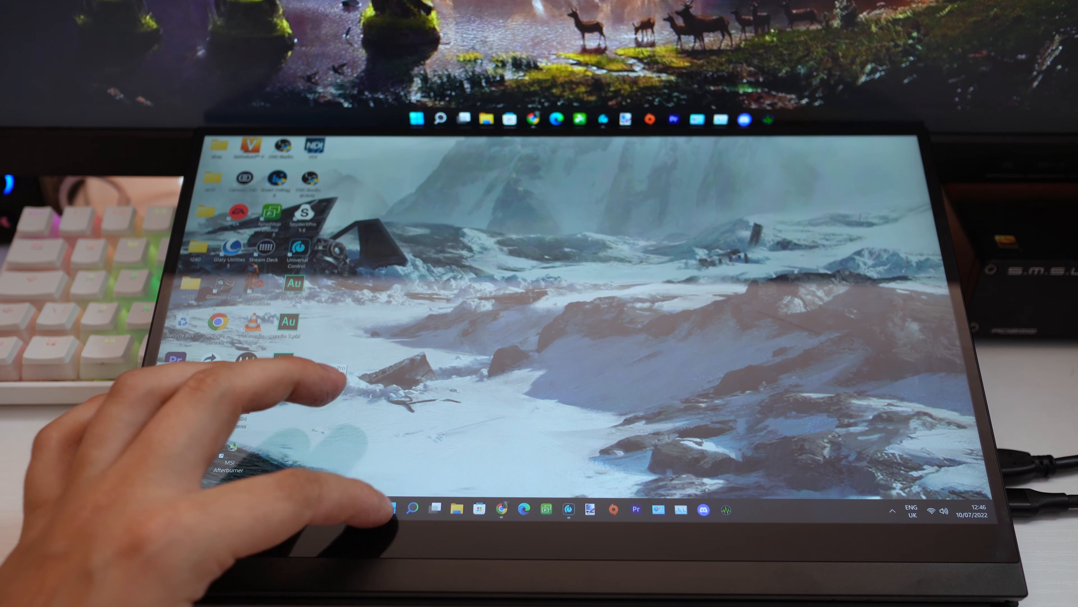
# - Navigate from General settings through TV & display options into the Video modes page
pyautogui.click(390, 508)
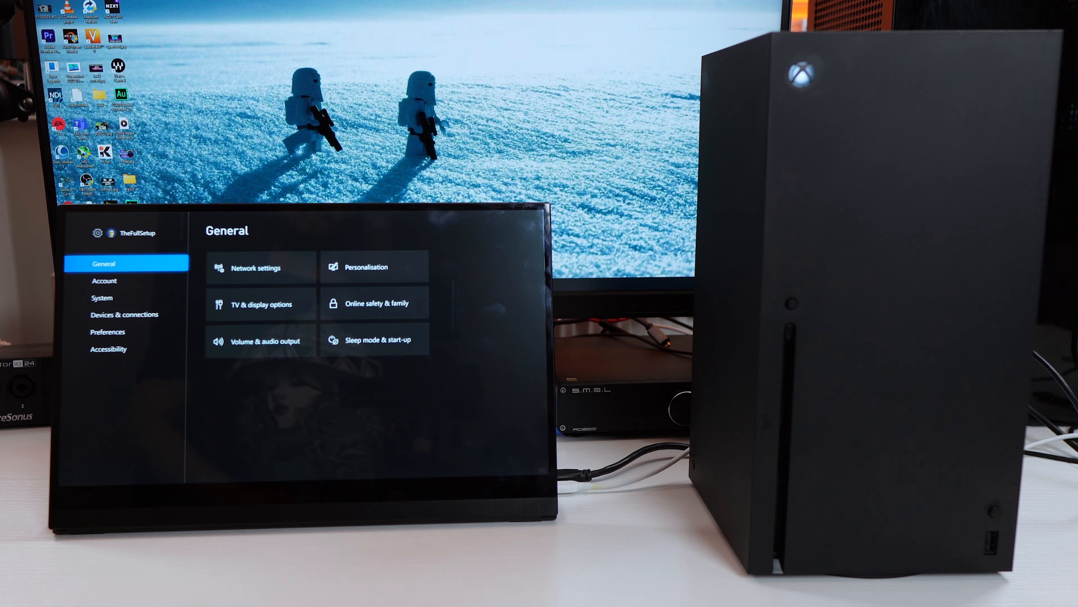
pyautogui.click(260, 304)
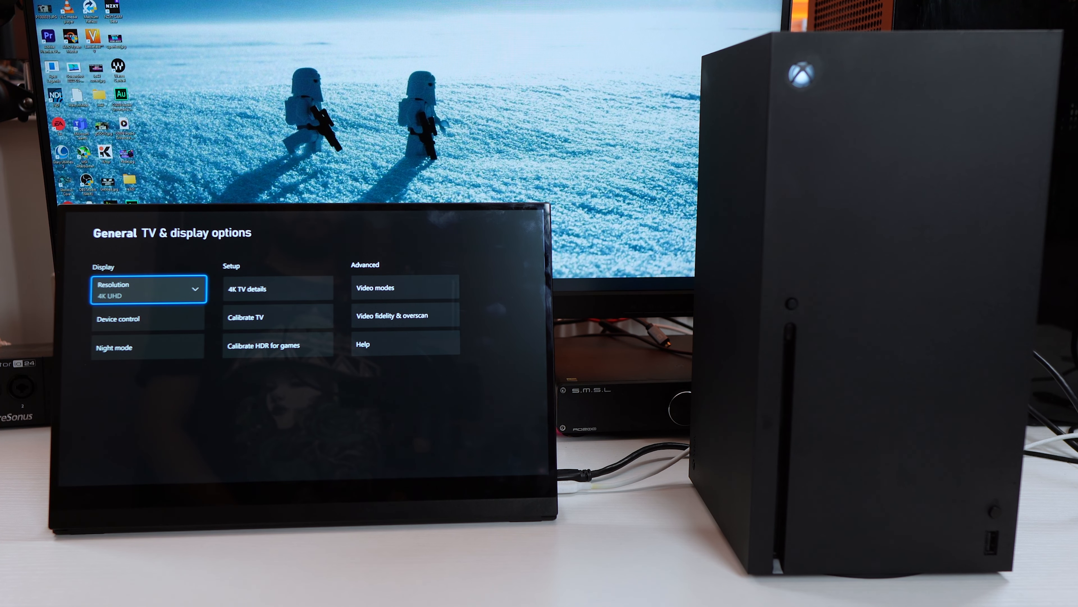
pyautogui.click(148, 288)
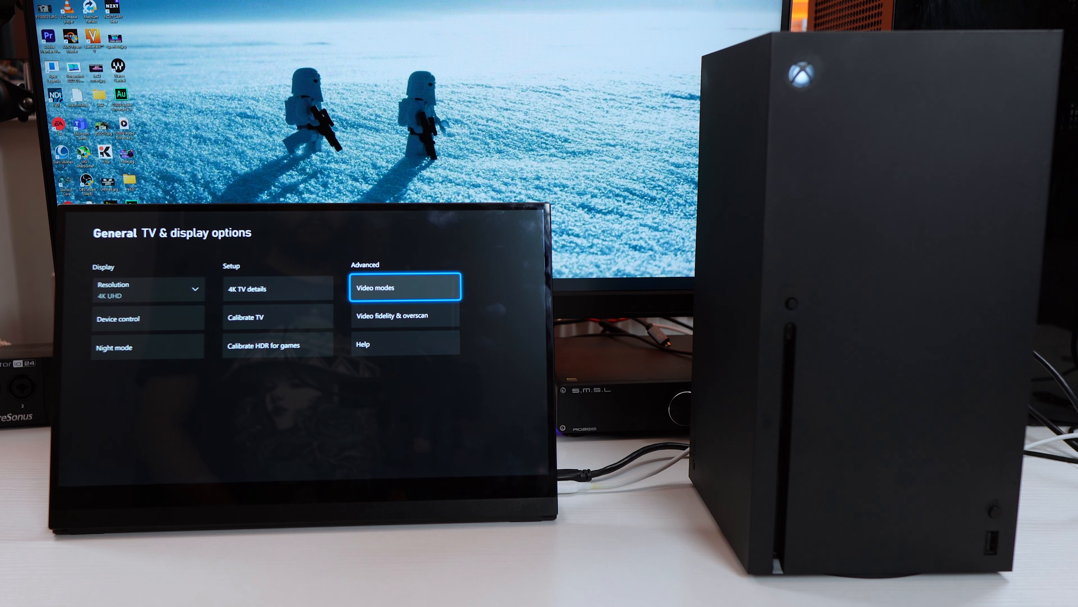
pyautogui.click(405, 287)
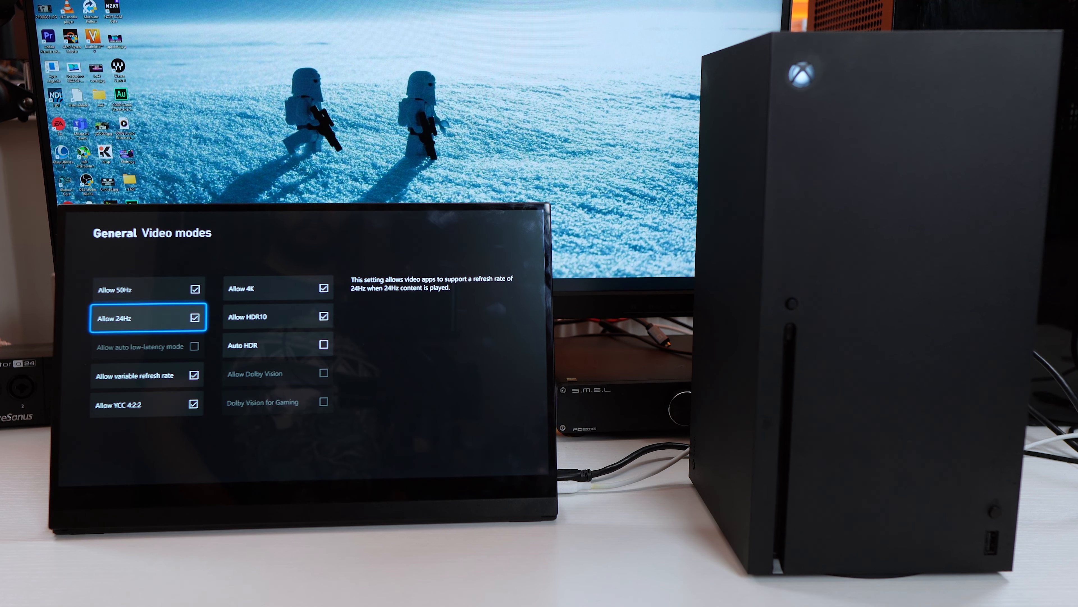